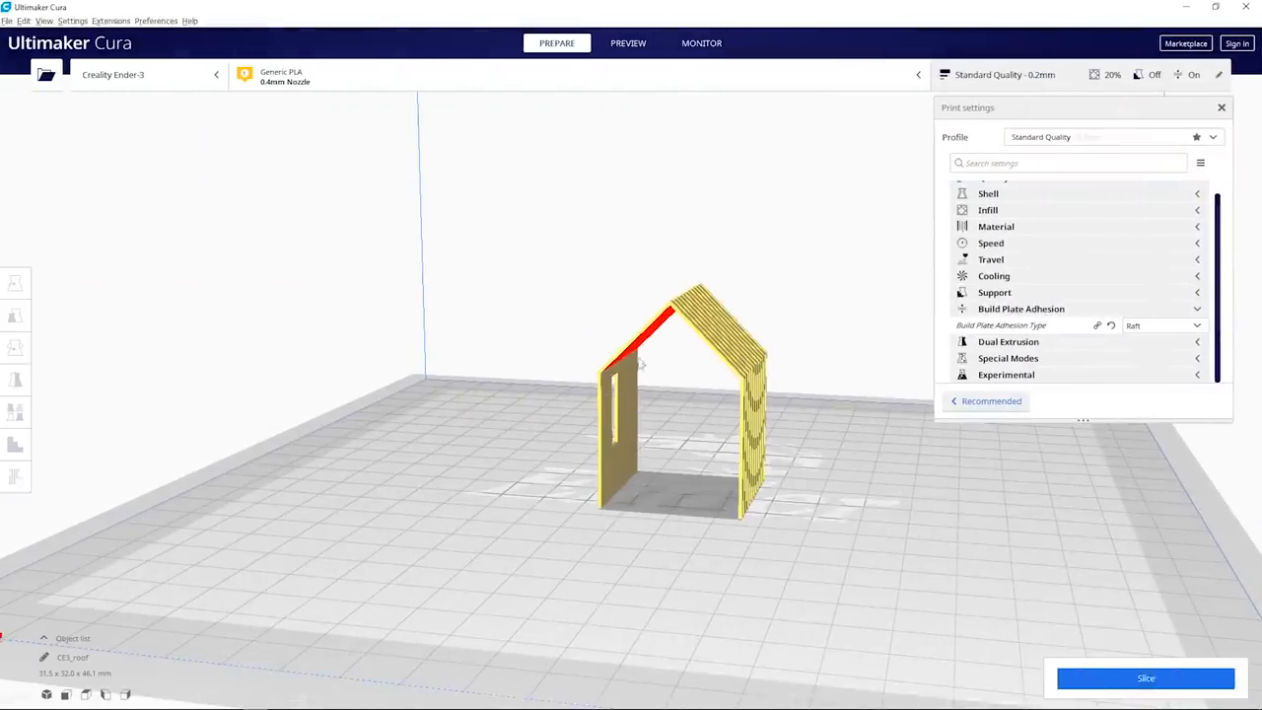
- Orbit and zoom the camera for a closer, lower view of the house model
drag(641, 365, 700, 370)
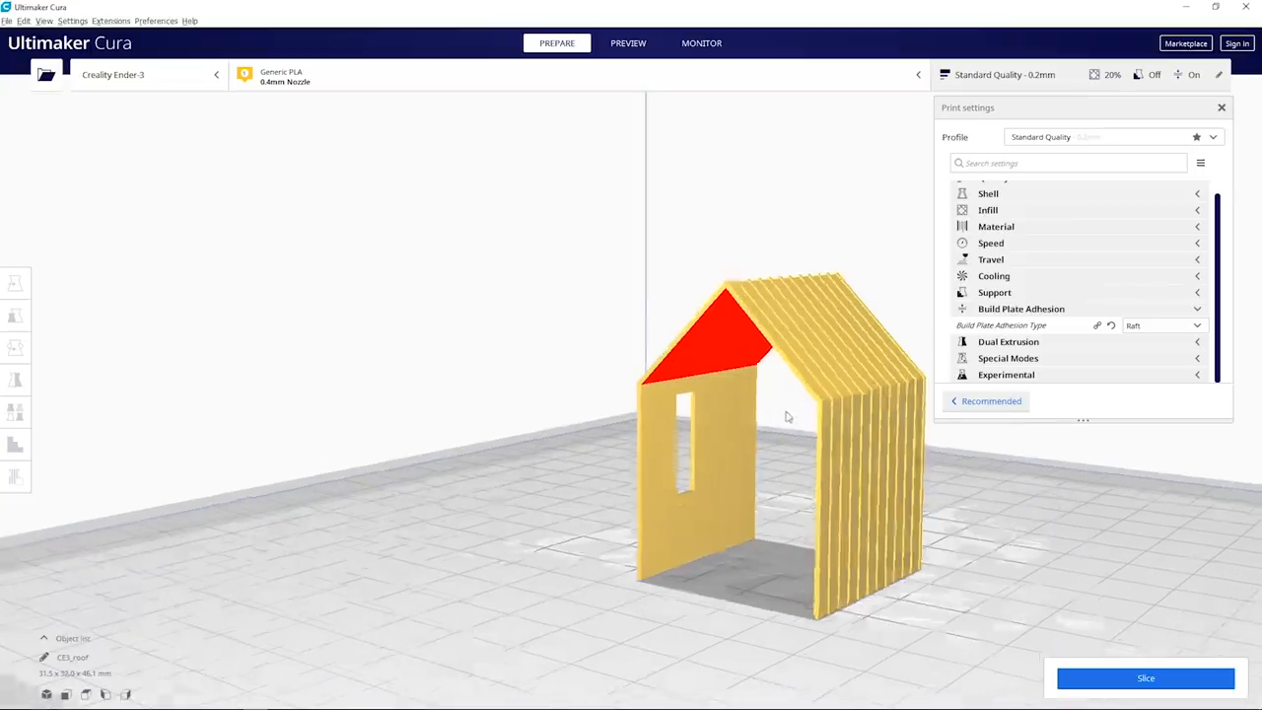
drag(787, 418, 832, 584)
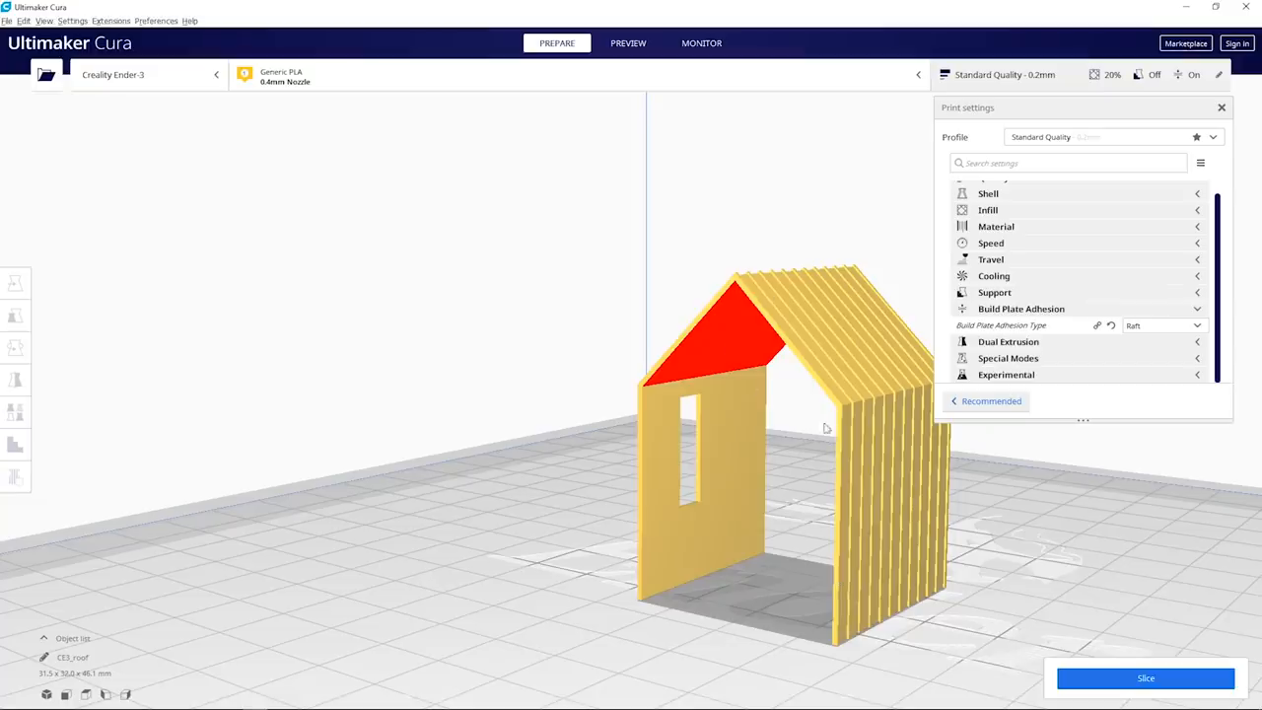
mouse_move(880, 408)
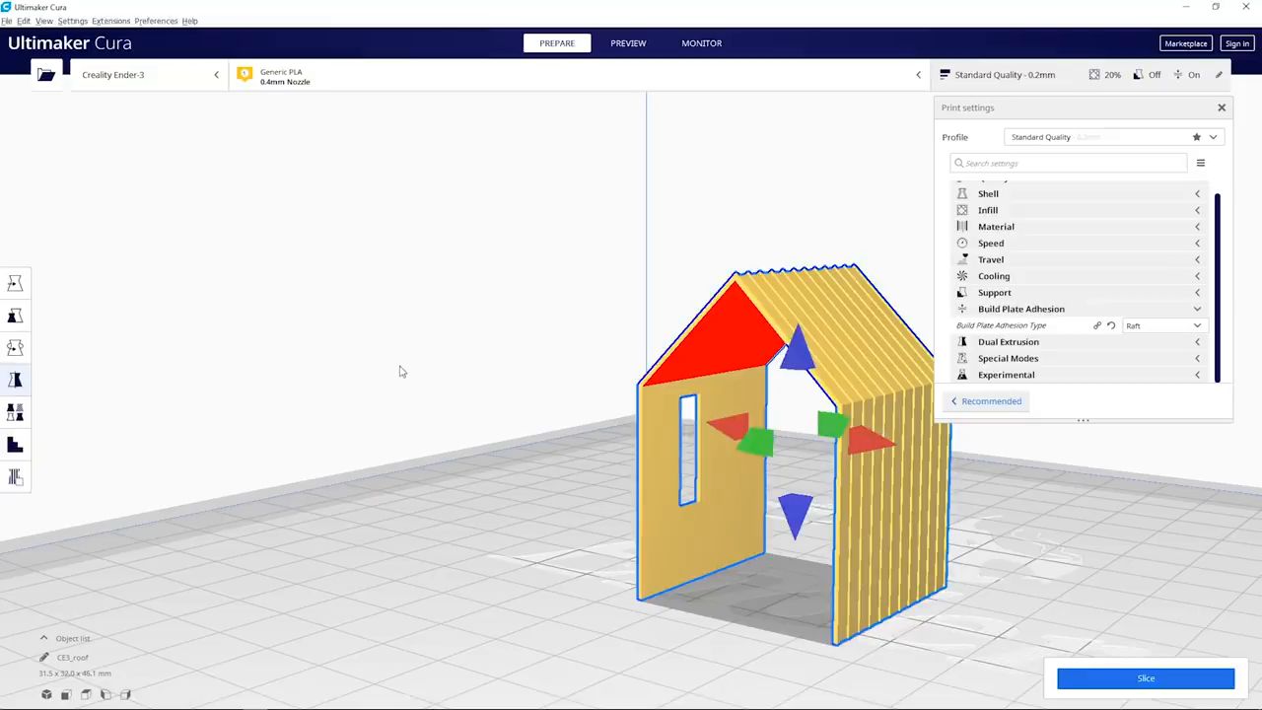
mouse_move(15, 347)
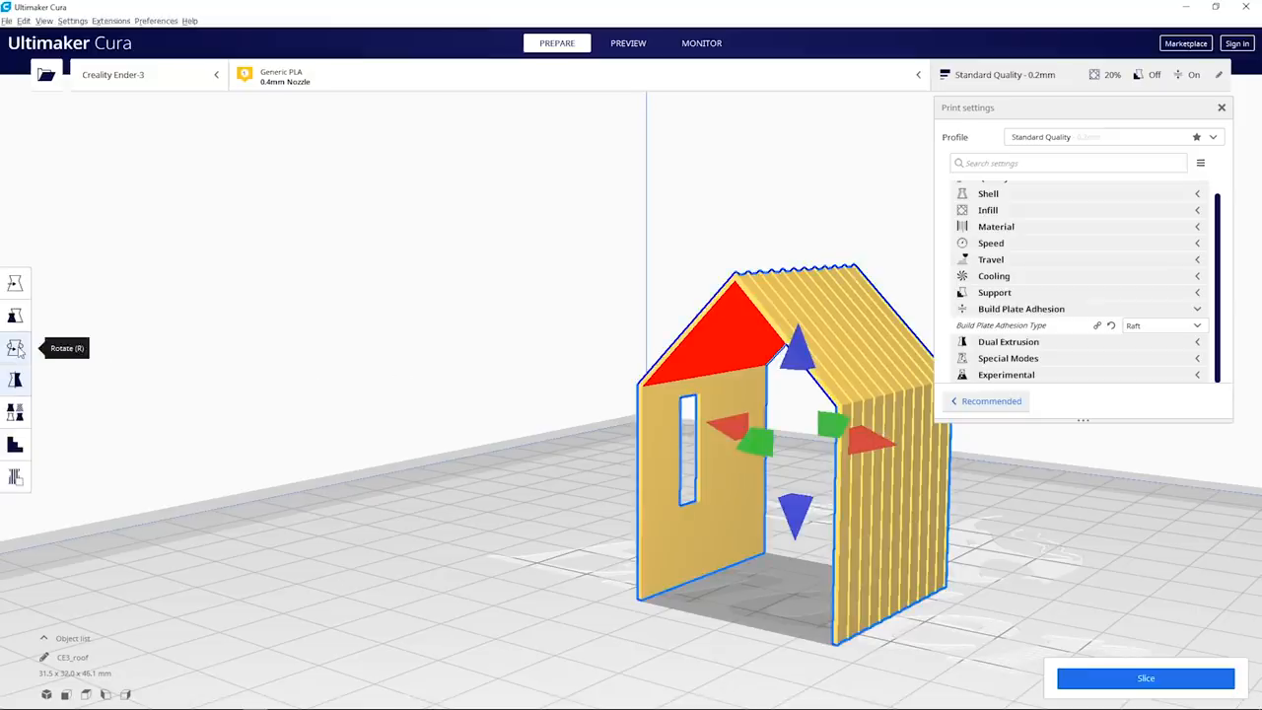
- Tilt the house model partway over toward its roof using the Rotate tool ring
click(16, 347)
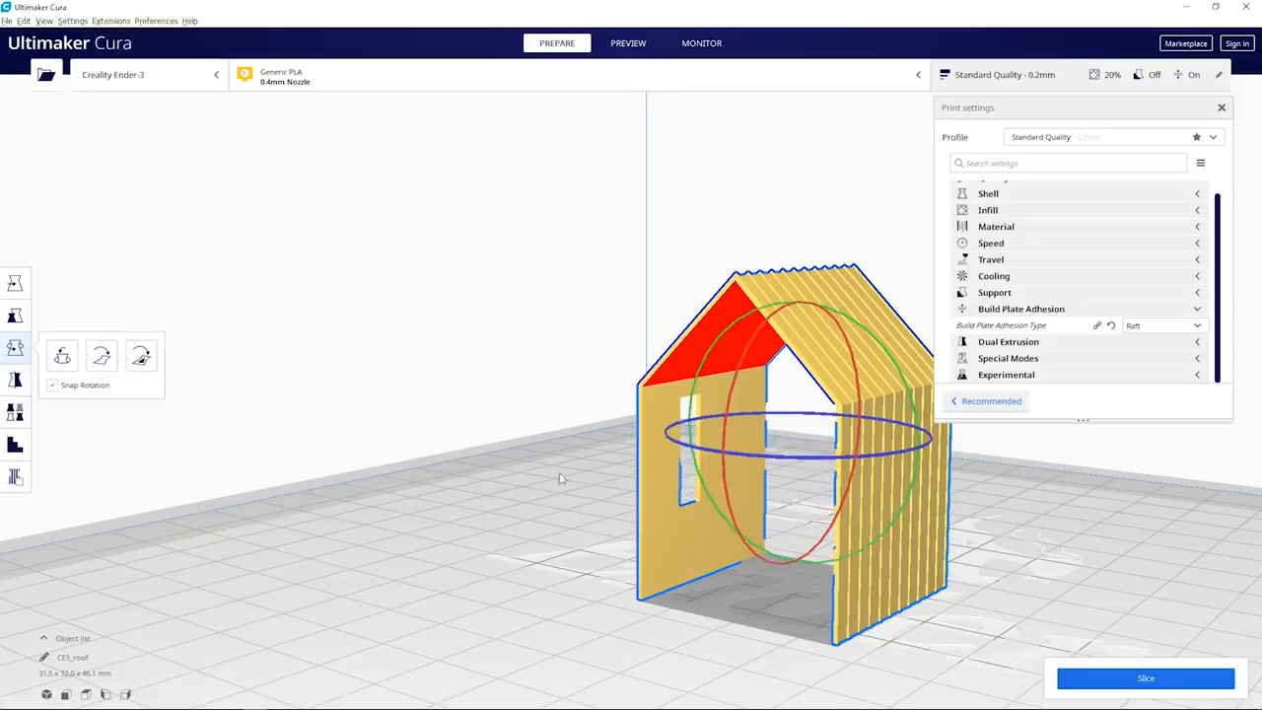
mouse_move(798, 451)
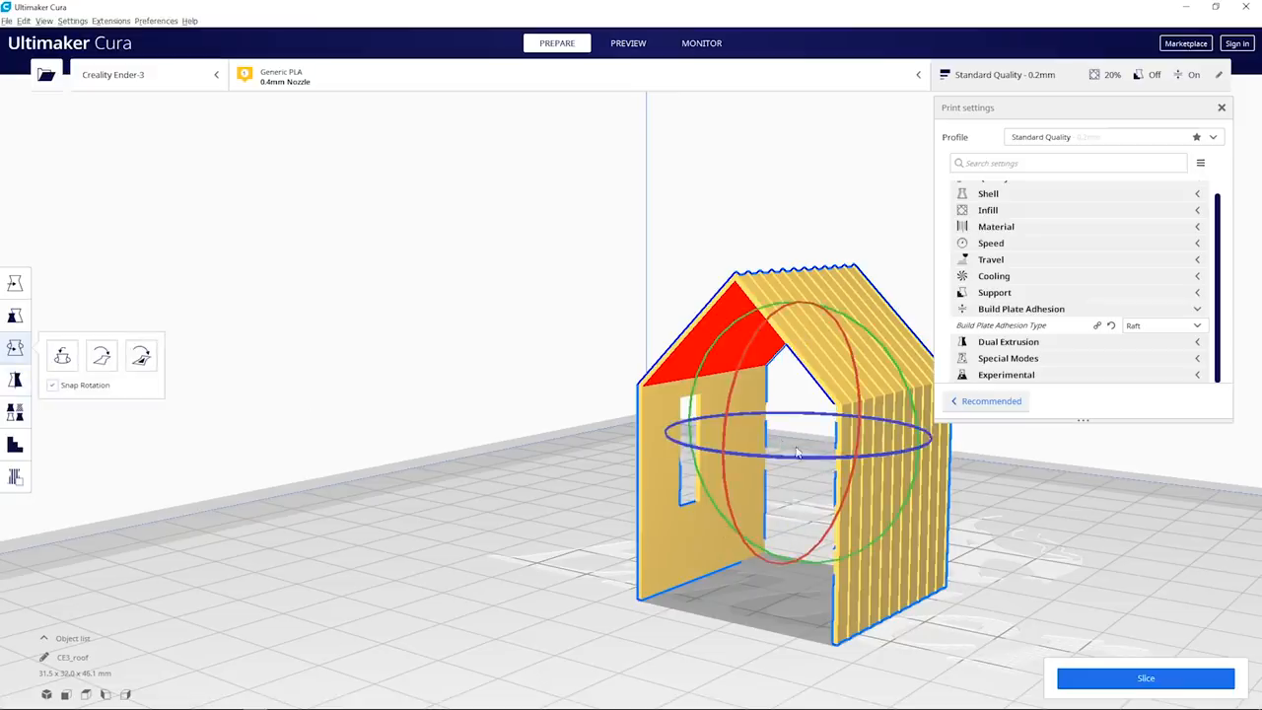
drag(798, 453, 798, 524)
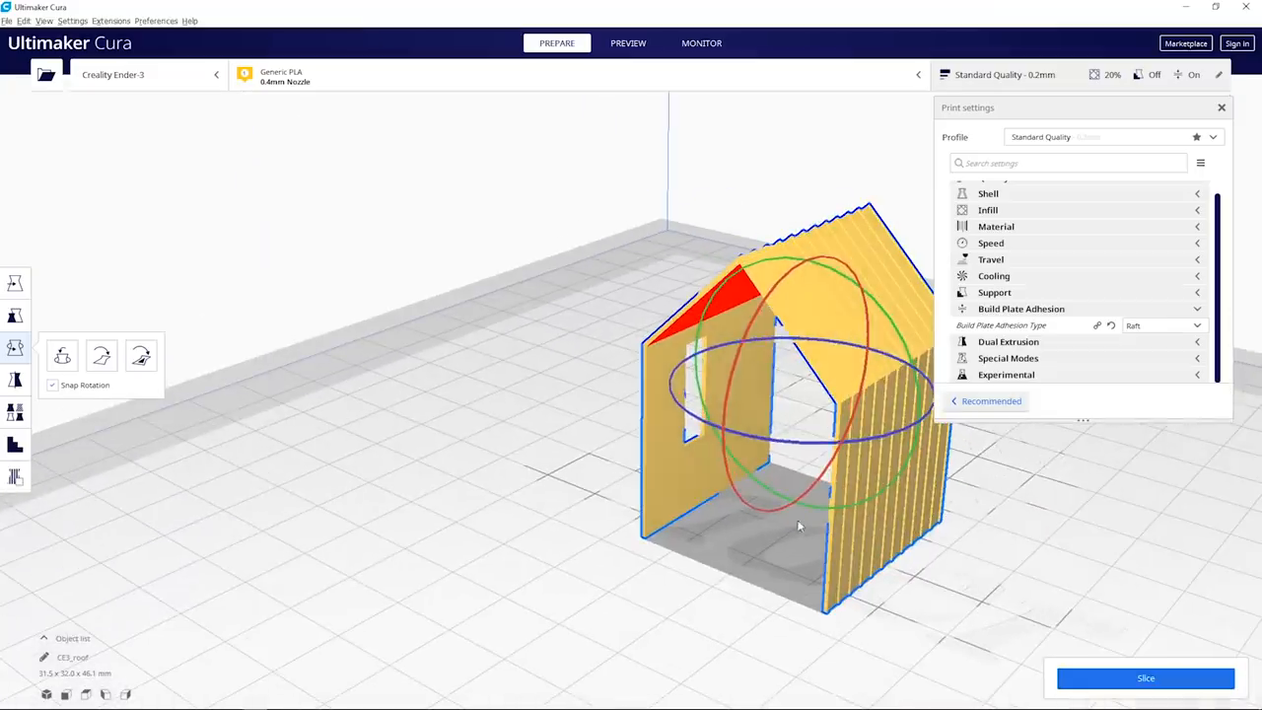
drag(798, 524, 730, 430)
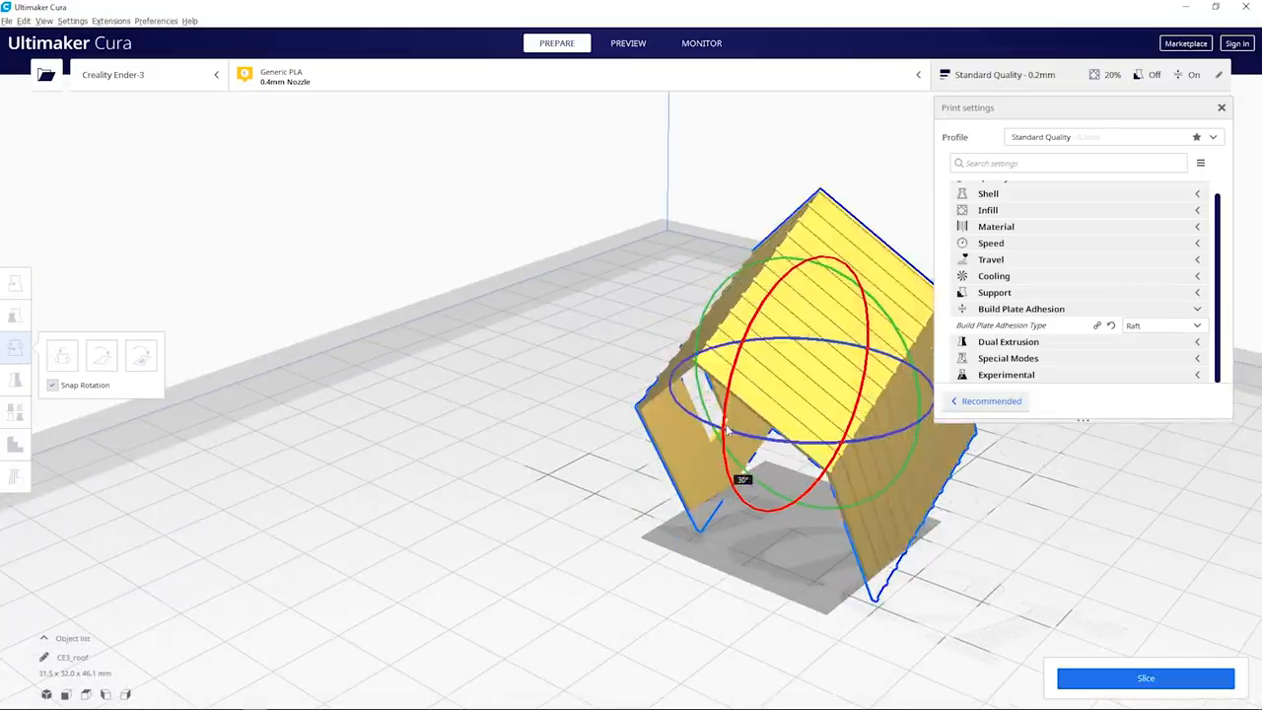